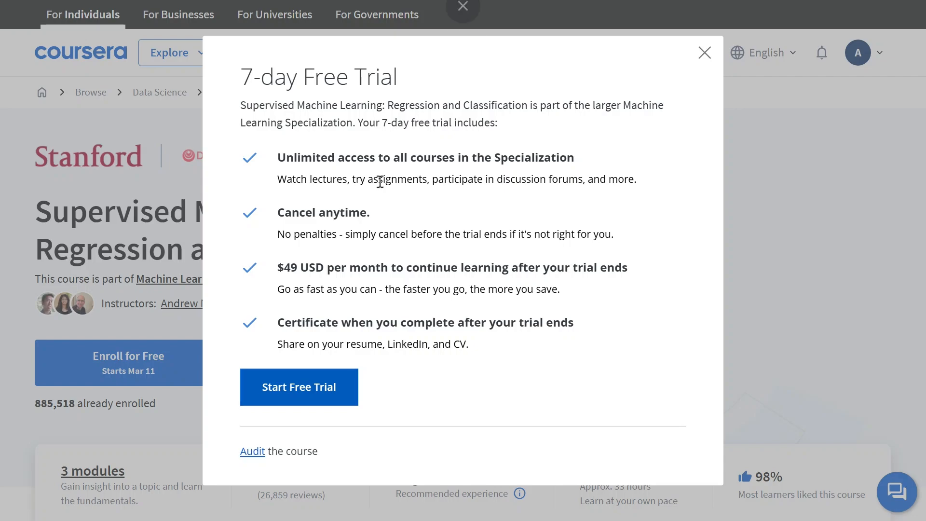
Audit the course, commit to completing it, and start the Week 1 welcome lecture.
{"action": "left_click", "coordinate": [299, 387]}
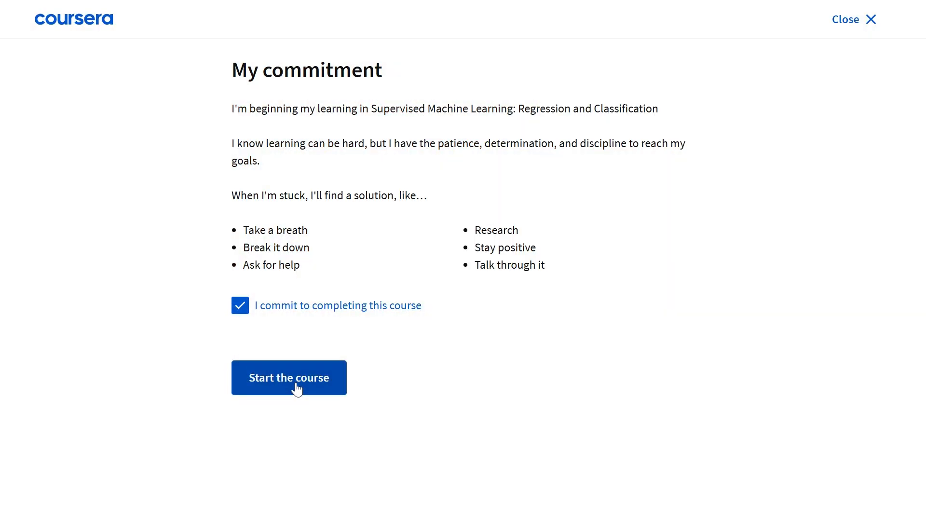
{"action": "left_click", "coordinate": [290, 378]}
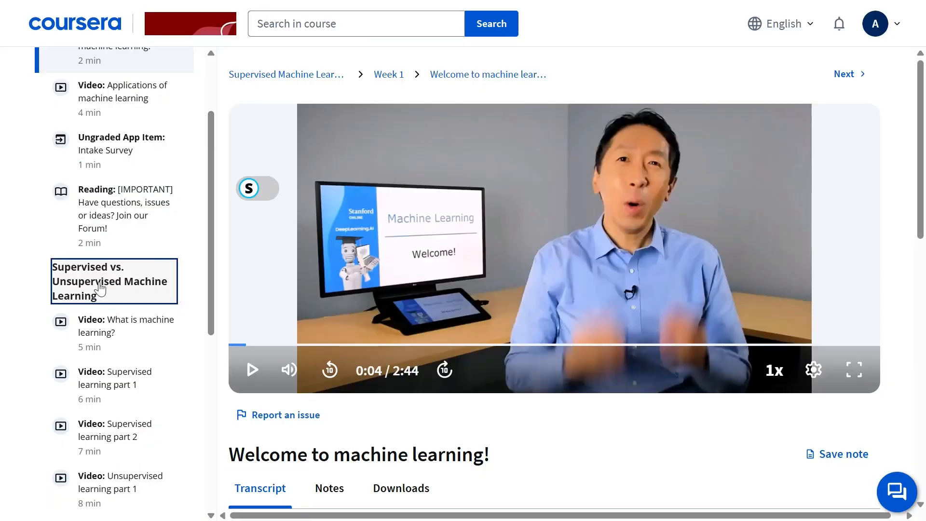
Open the Week 1 '[IMPORTANT] Join our Forum!' reading from the course outline.
{"action": "scroll", "scroll_direction": "down", "scroll_amount": 3}
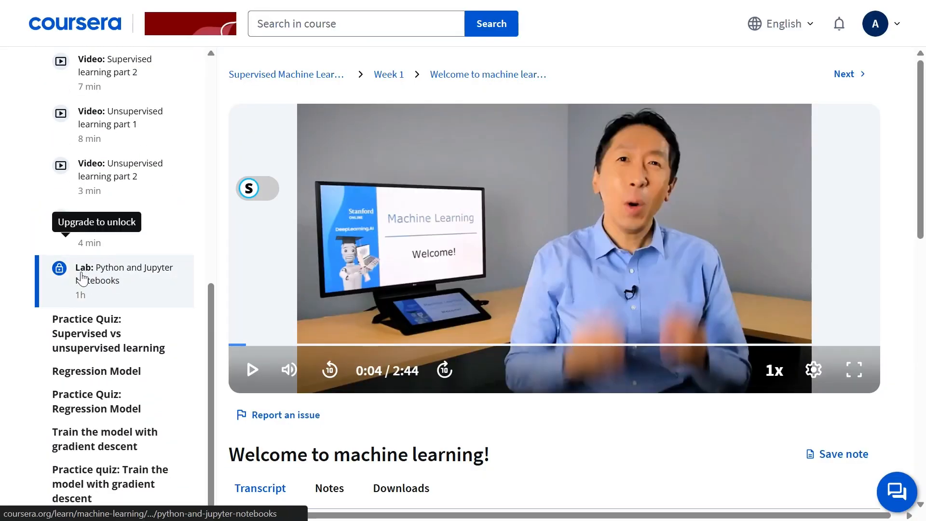
{"action": "mouse_move", "coordinate": [90, 291]}
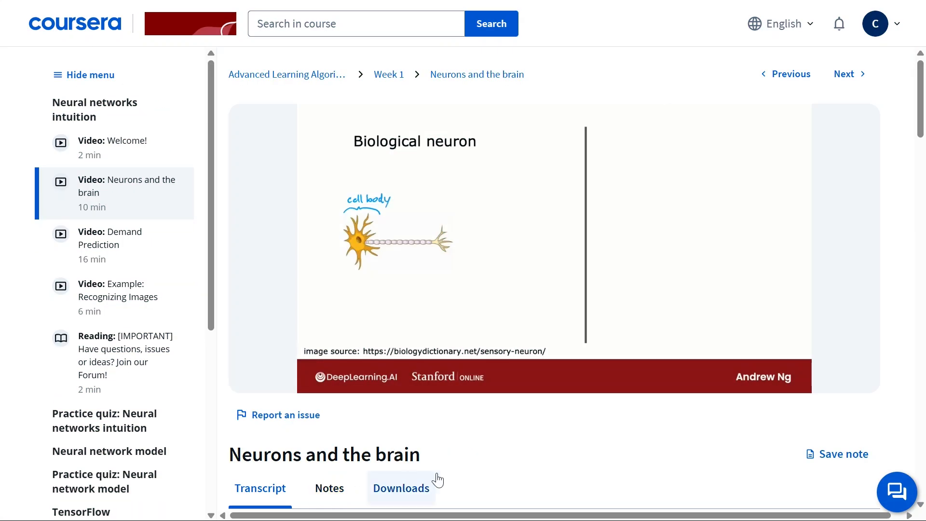
{"action": "mouse_move", "coordinate": [473, 482]}
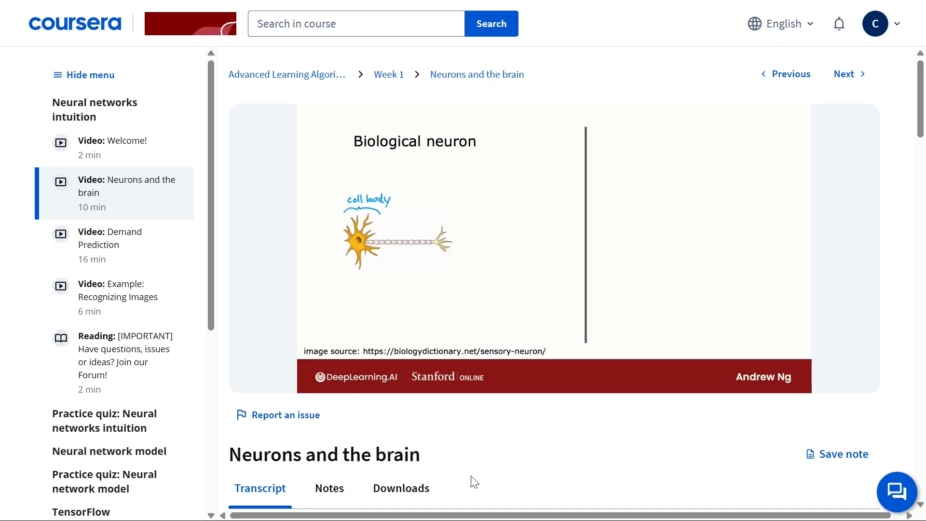
{"action": "left_click", "coordinate": [124, 355]}
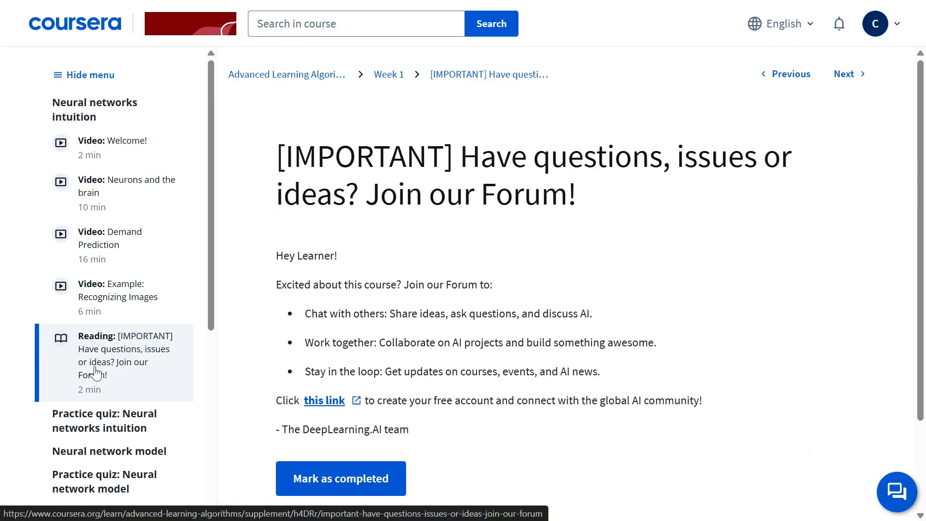
{"action": "scroll", "scroll_direction": "down", "scroll_amount": 3}
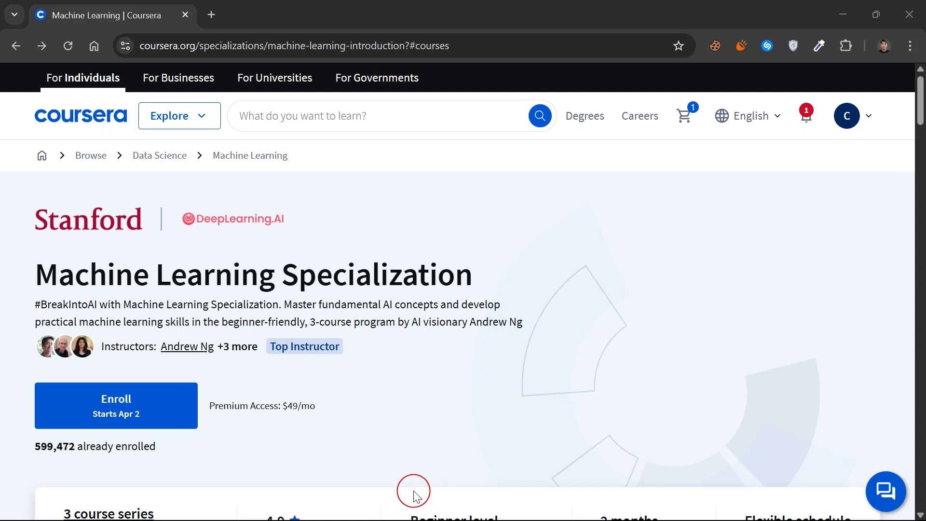
{"action": "mouse_move", "coordinate": [791, 515]}
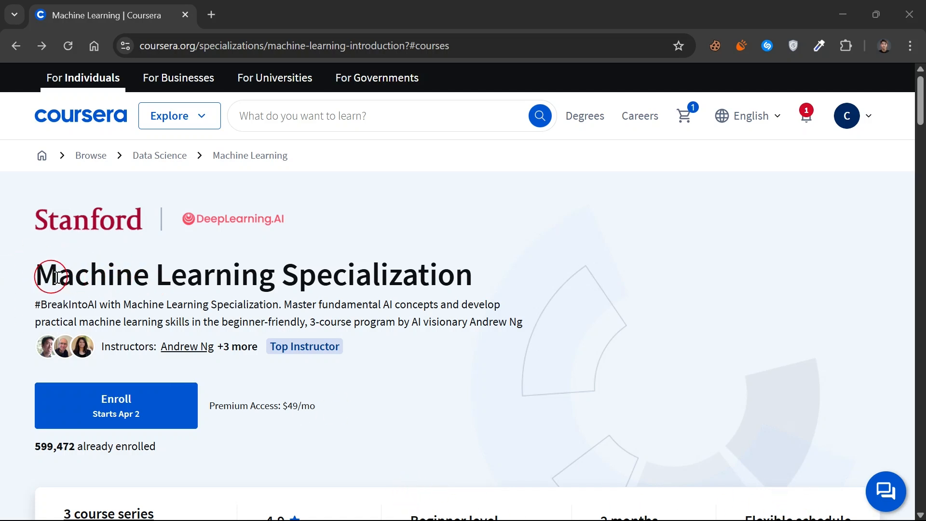
{"action": "mouse_move", "coordinate": [162, 302]}
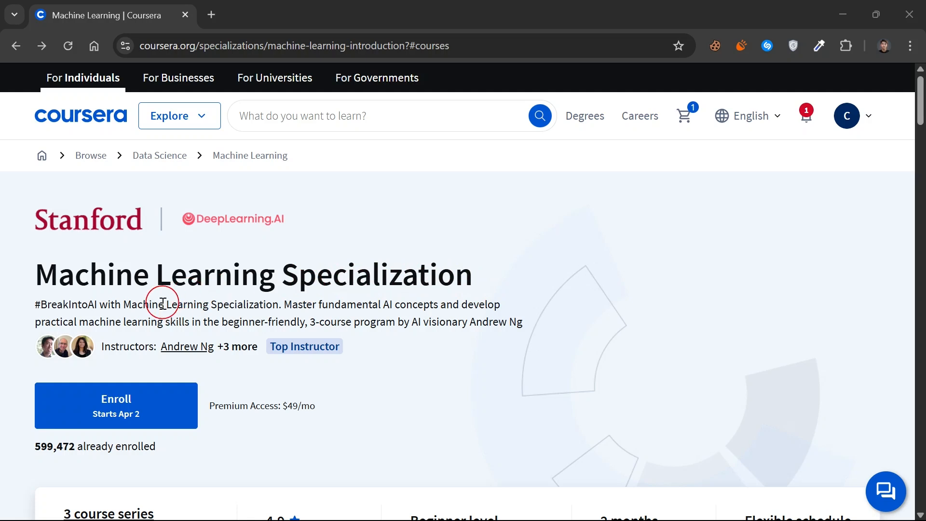
{"action": "mouse_move", "coordinate": [422, 497]}
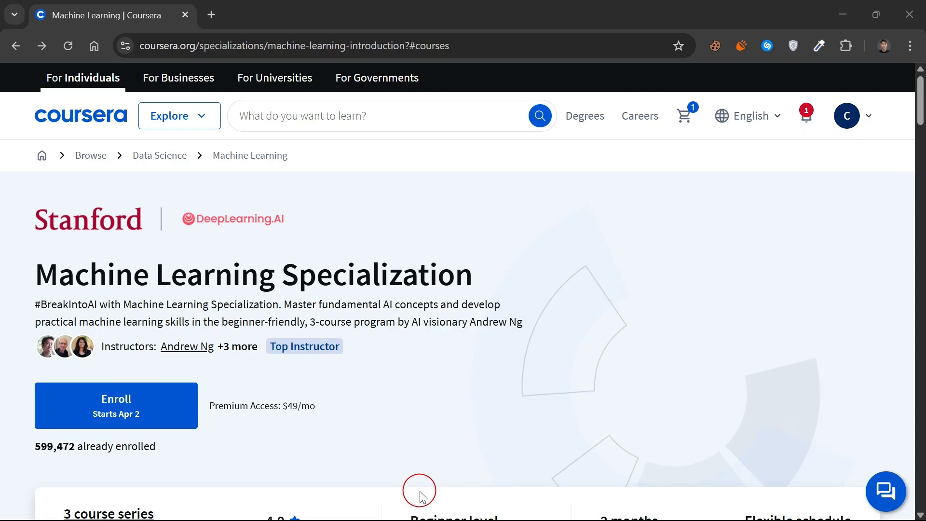
{"action": "scroll", "scroll_direction": "down", "scroll_amount": 3}
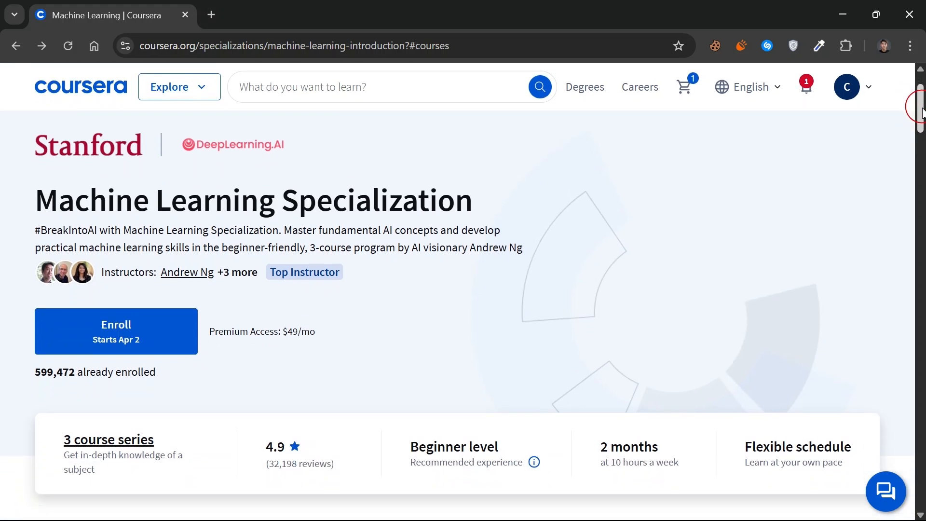
{"action": "scroll", "scroll_direction": "down", "scroll_amount": 3}
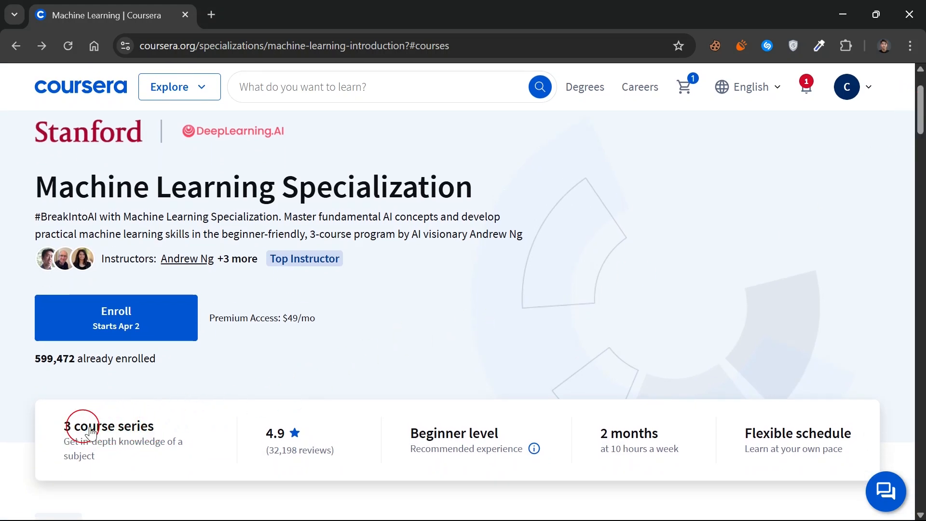
{"action": "mouse_move", "coordinate": [103, 430]}
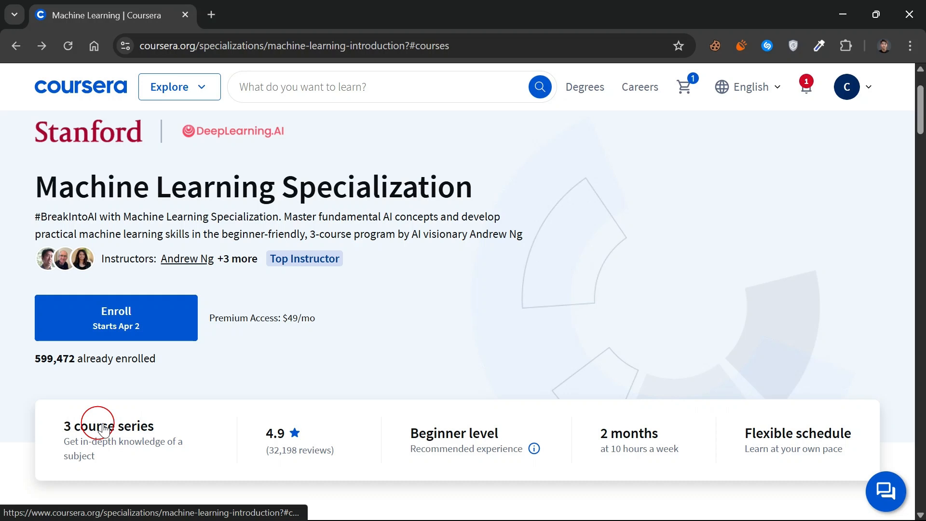
{"action": "mouse_move", "coordinate": [124, 430]}
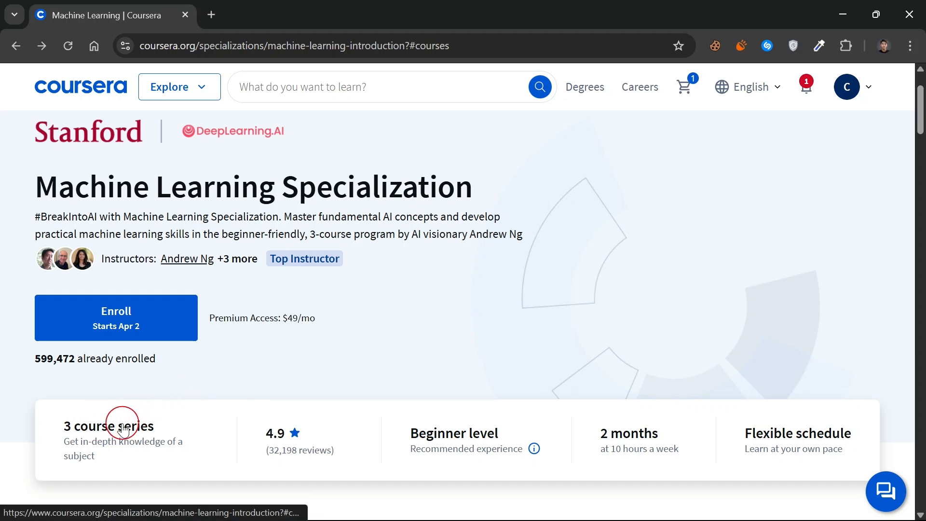
Bring the 'Specialization - 3 course series' list into view.
{"action": "scroll", "scroll_direction": "down", "scroll_amount": 3}
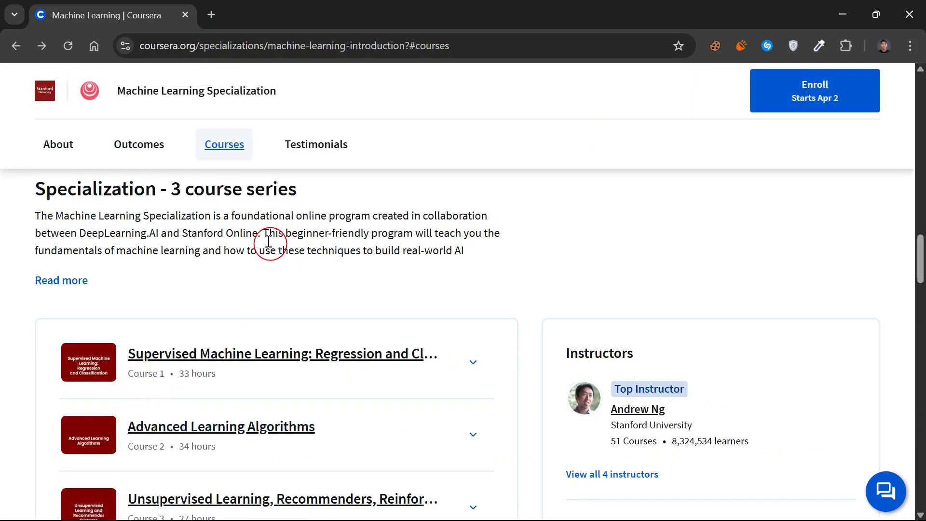
{"action": "mouse_move", "coordinate": [270, 189]}
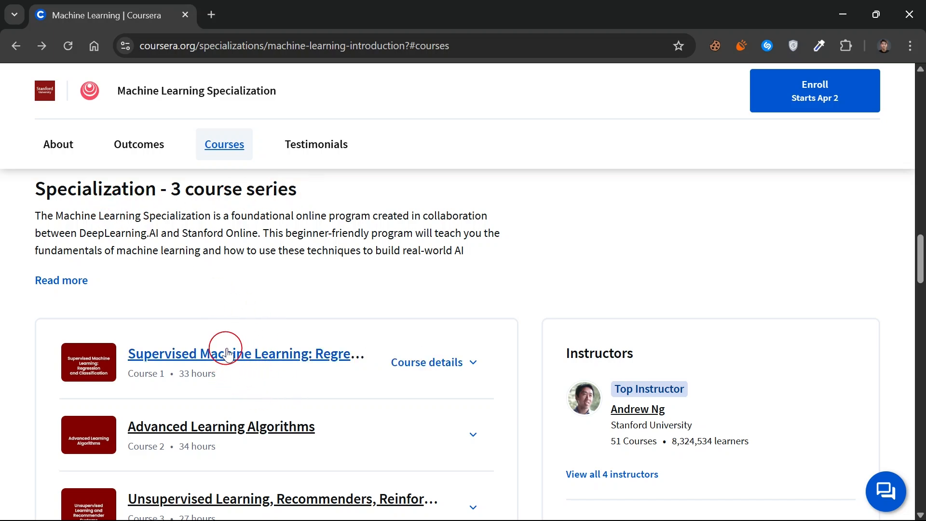
Open the Supervised Machine Learning: Regression and Classification course page from the list.
{"action": "left_click", "coordinate": [228, 353]}
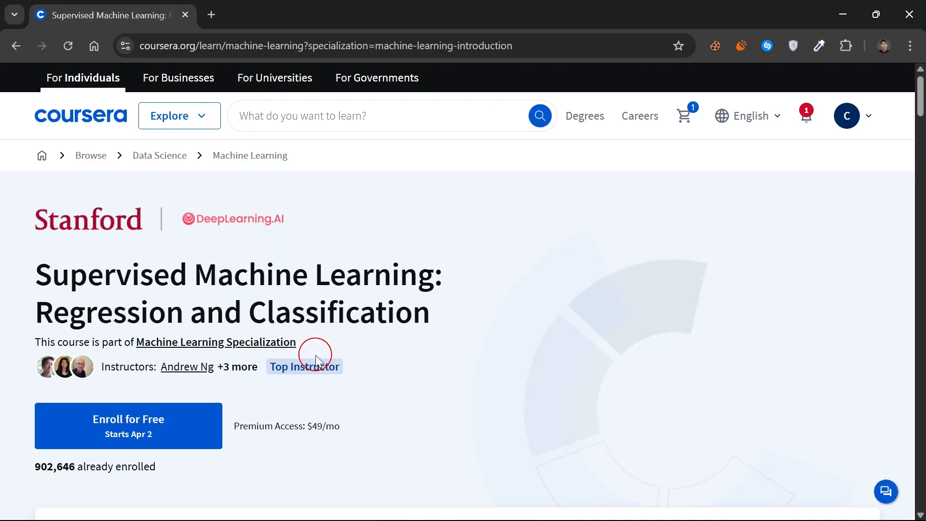
{"action": "mouse_move", "coordinate": [336, 395]}
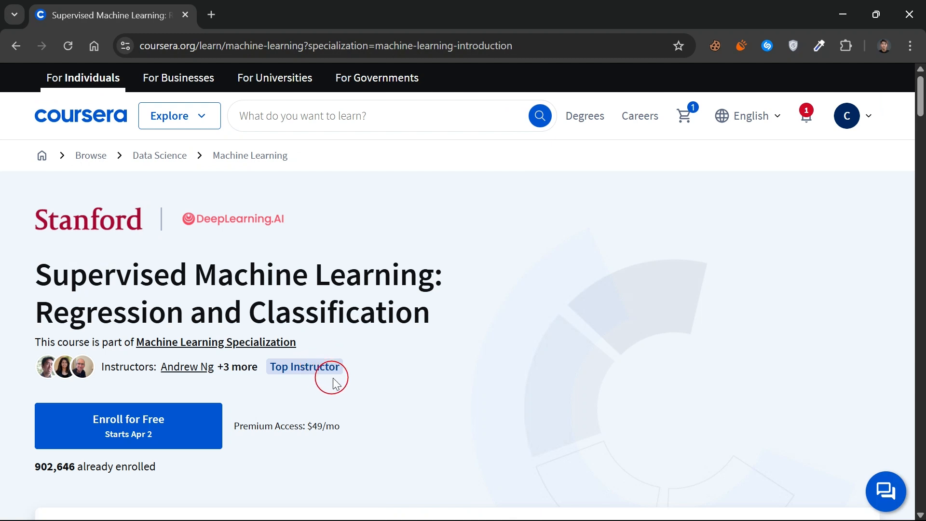
{"action": "mouse_move", "coordinate": [214, 427]}
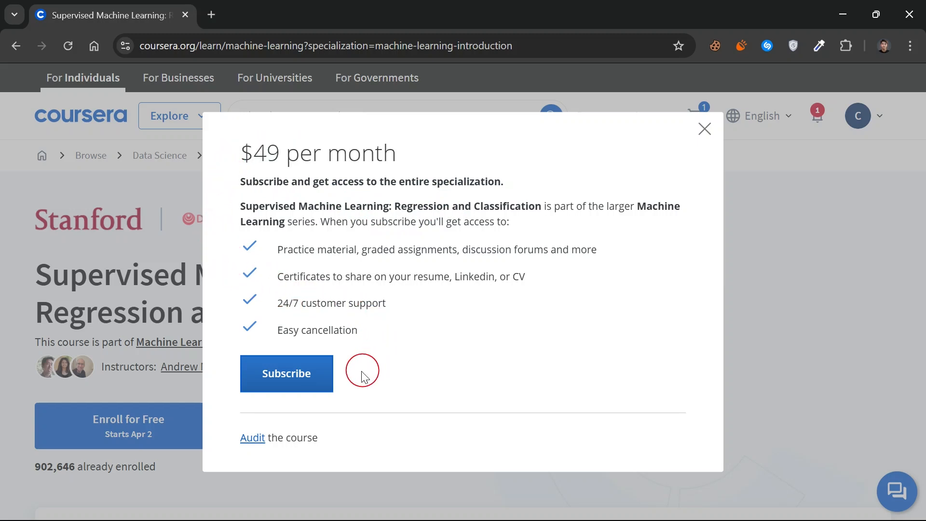
{"action": "mouse_move", "coordinate": [295, 440]}
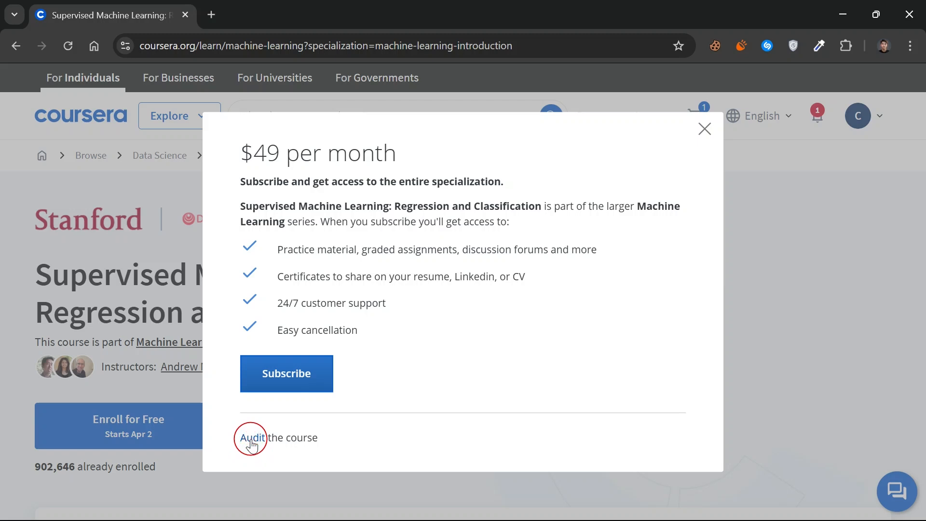
Audit the course for free from the $49 per month dialog, reaching the Week 2 'Multiple features' lecture.
{"action": "left_click", "coordinate": [250, 438]}
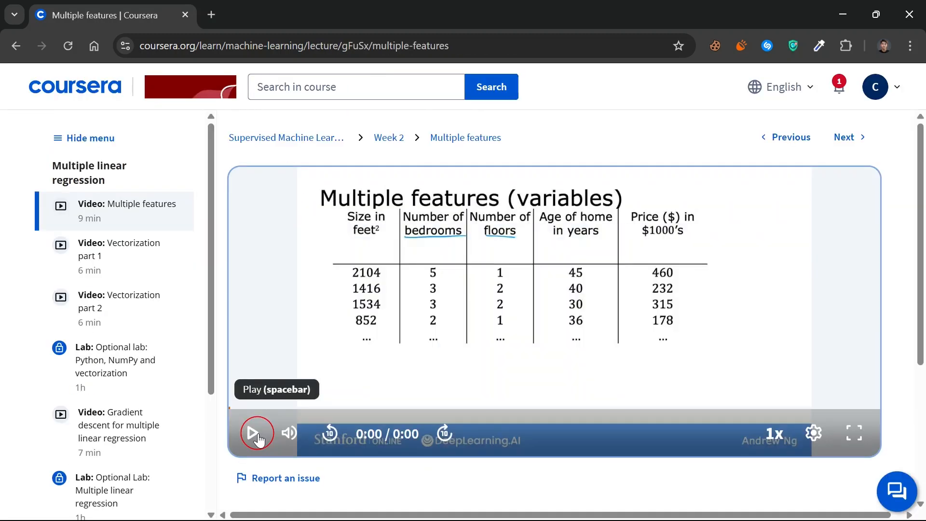